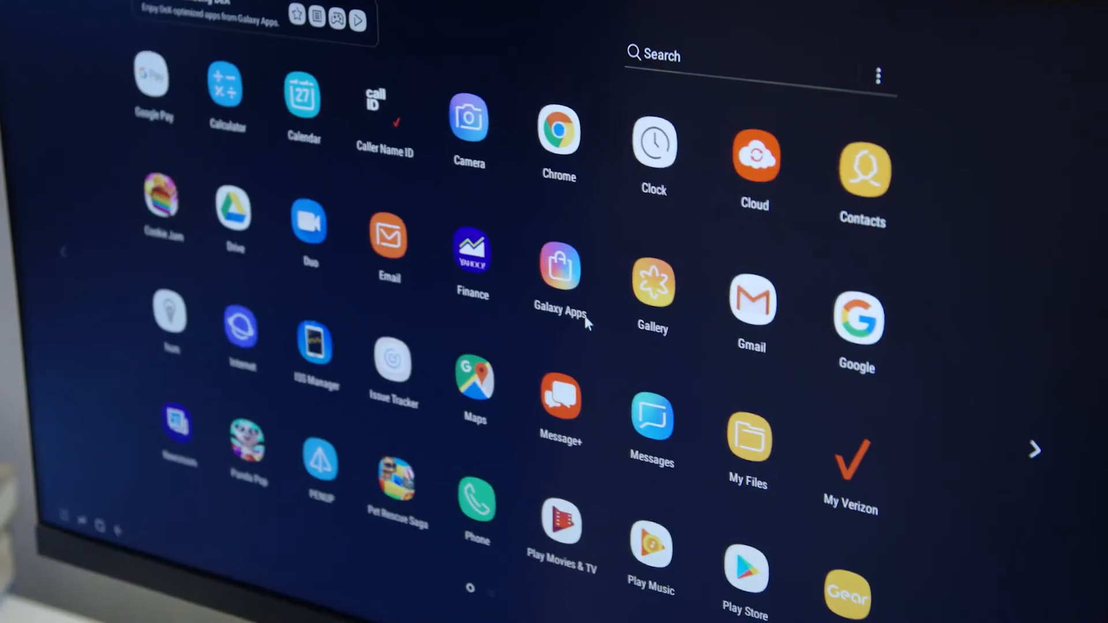
# Step: Advance the app drawer to page two, showing Excel, Word, PowerPoint, OneNote and Lightroom CC
pyautogui.click(1035, 450)
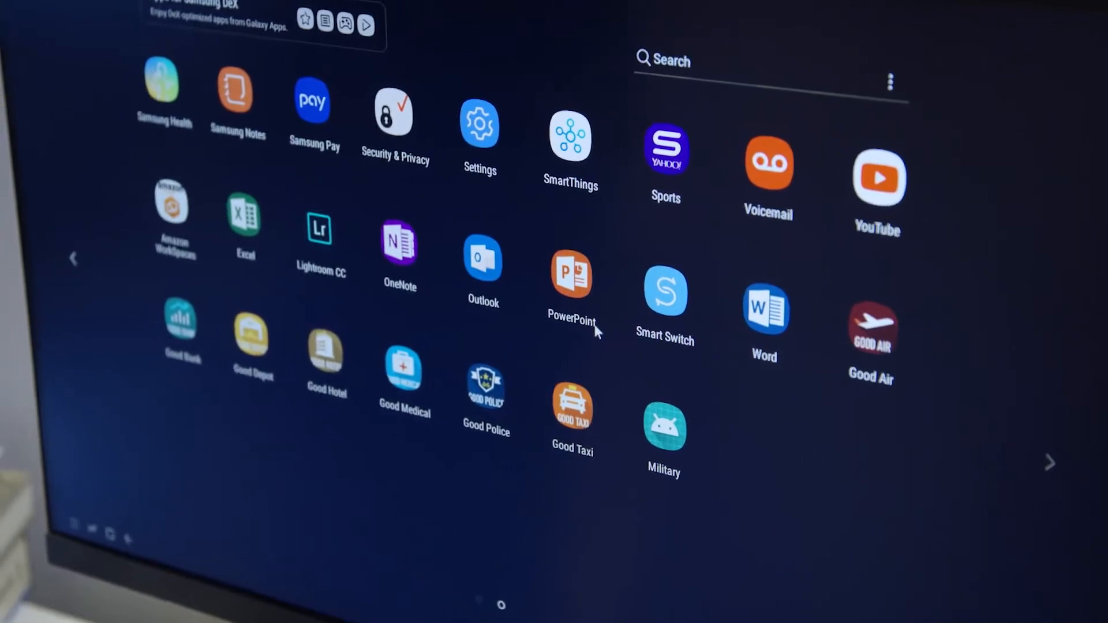